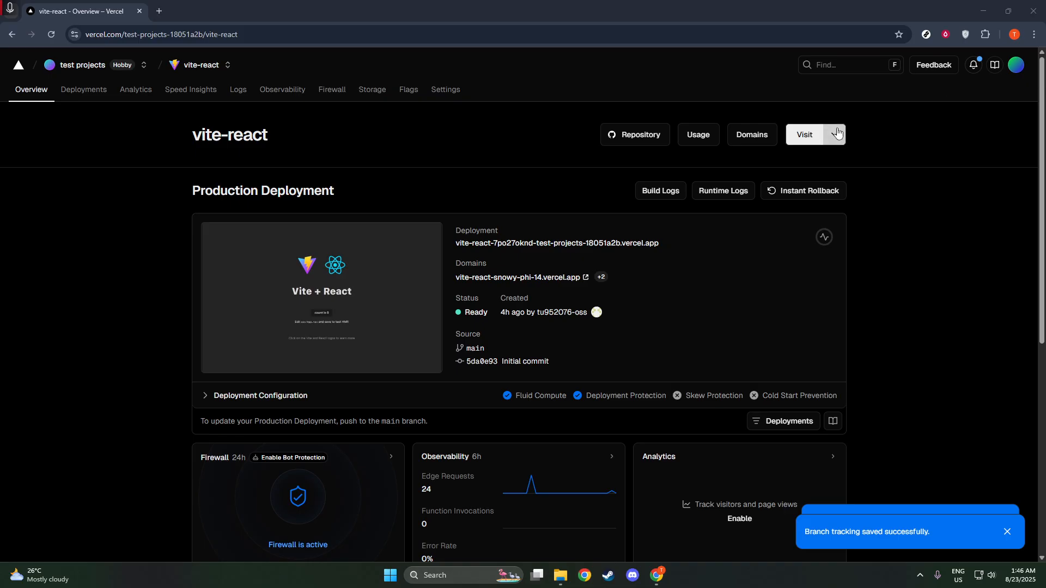
Go to the vite-react project's Settings and open the Environments page.
left_click(445, 89)
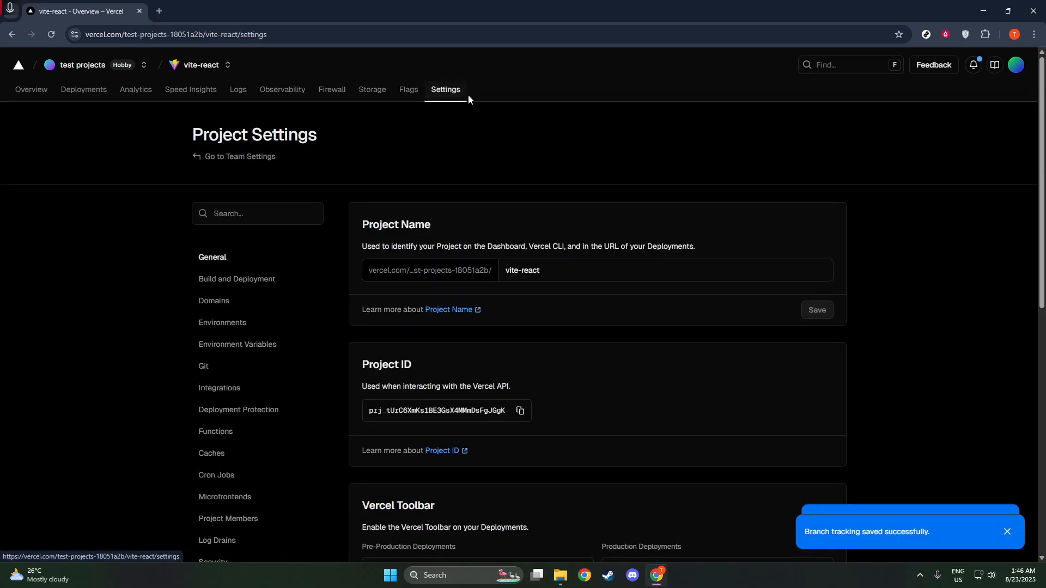
mouse_move(253, 421)
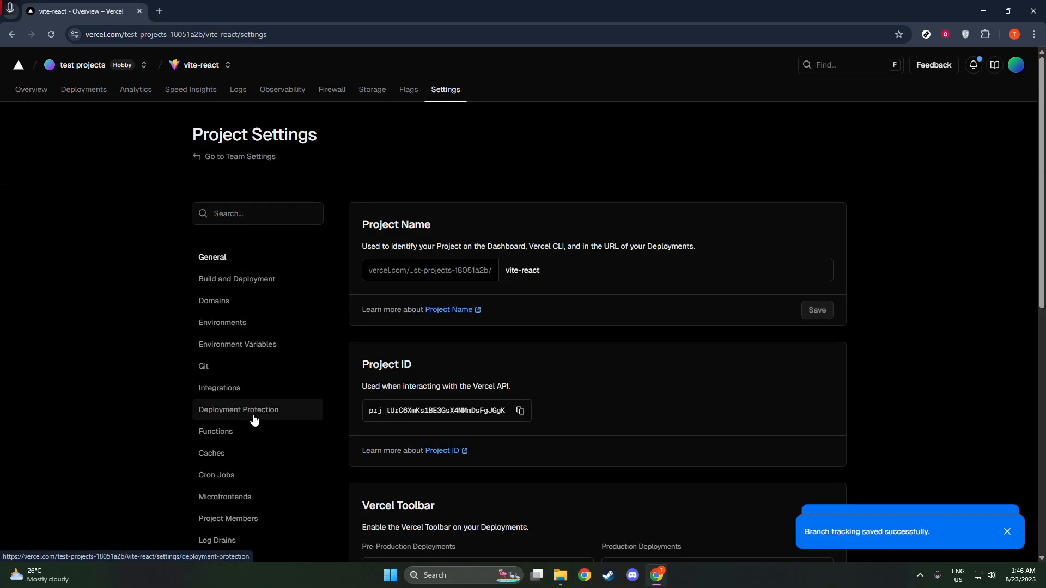
mouse_move(282, 384)
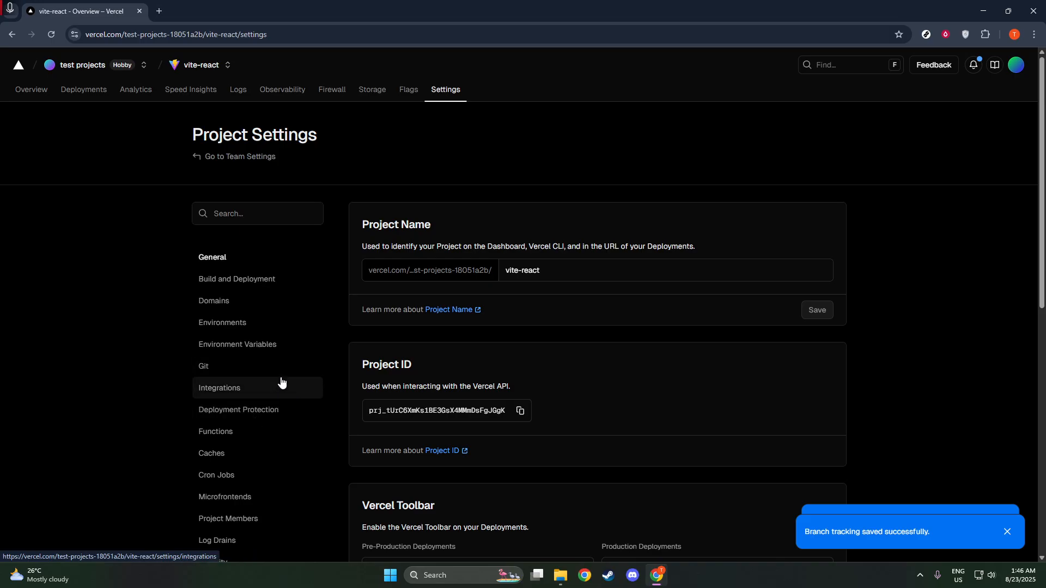
mouse_move(259, 390)
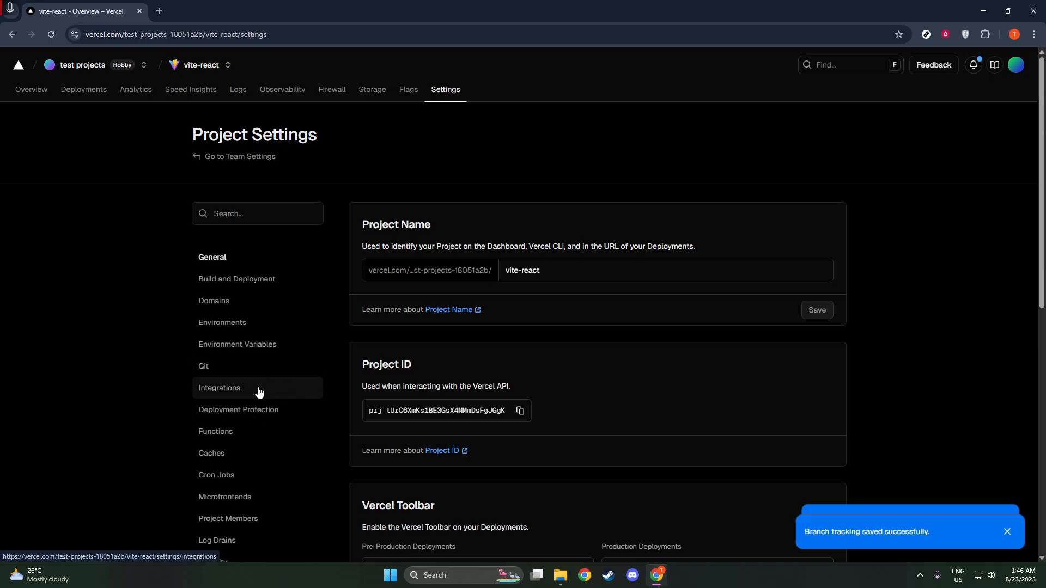
mouse_move(256, 388)
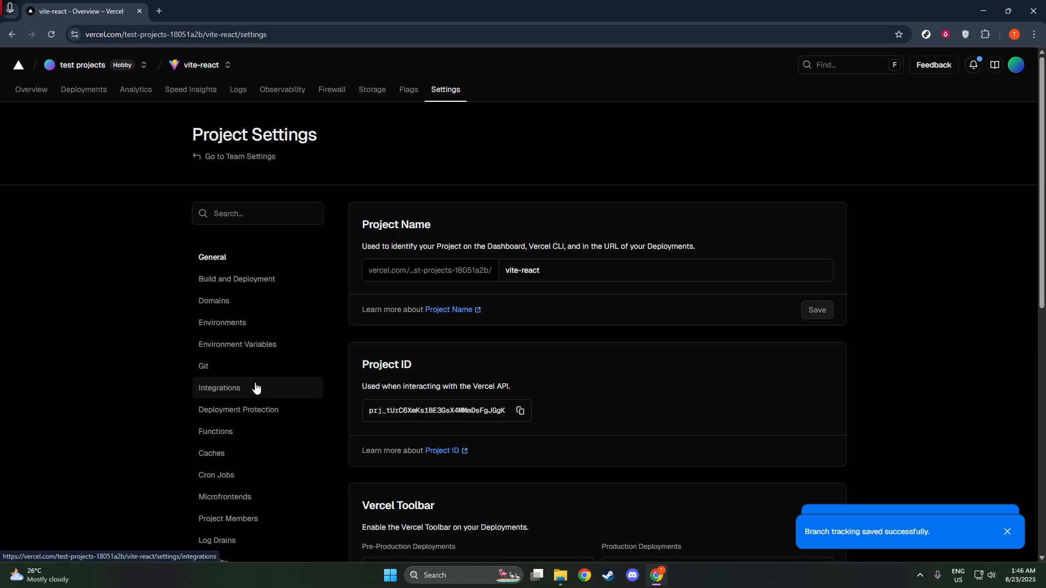
left_click(222, 322)
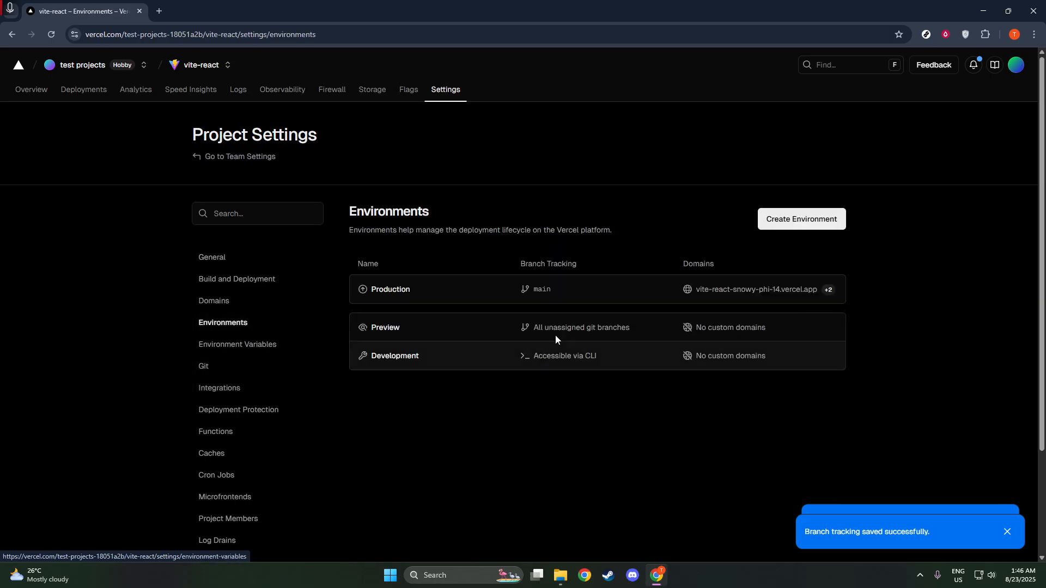
Open the live production site, then return and open the Production environment settings tracking main.
left_click(756, 290)
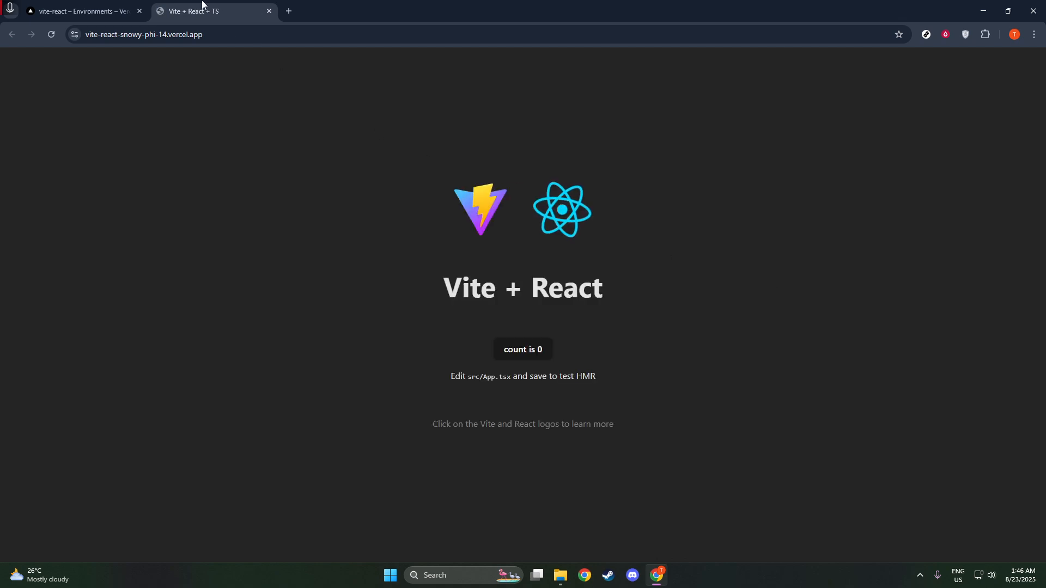
left_click(82, 12)
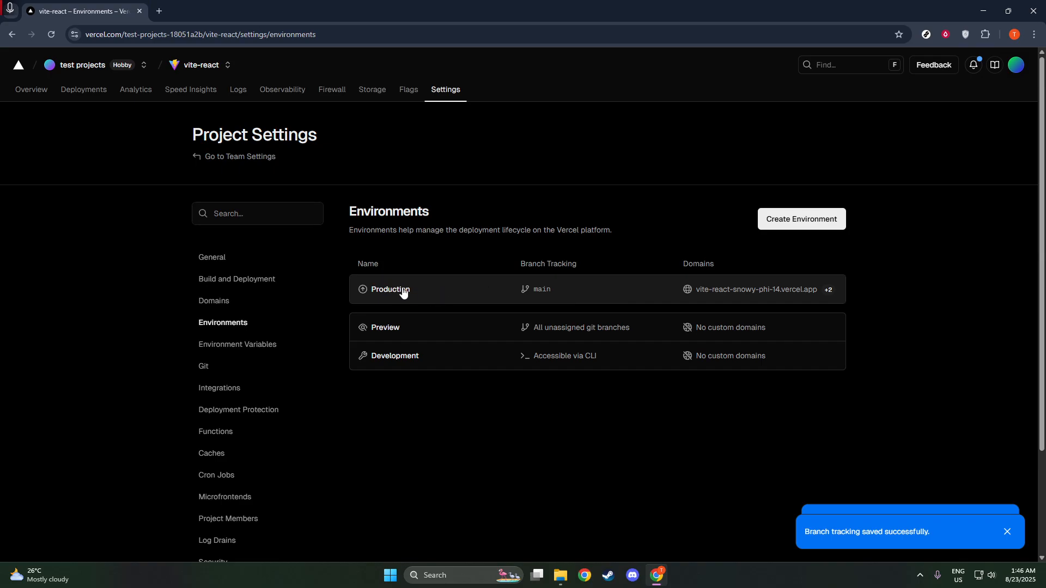
left_click(389, 290)
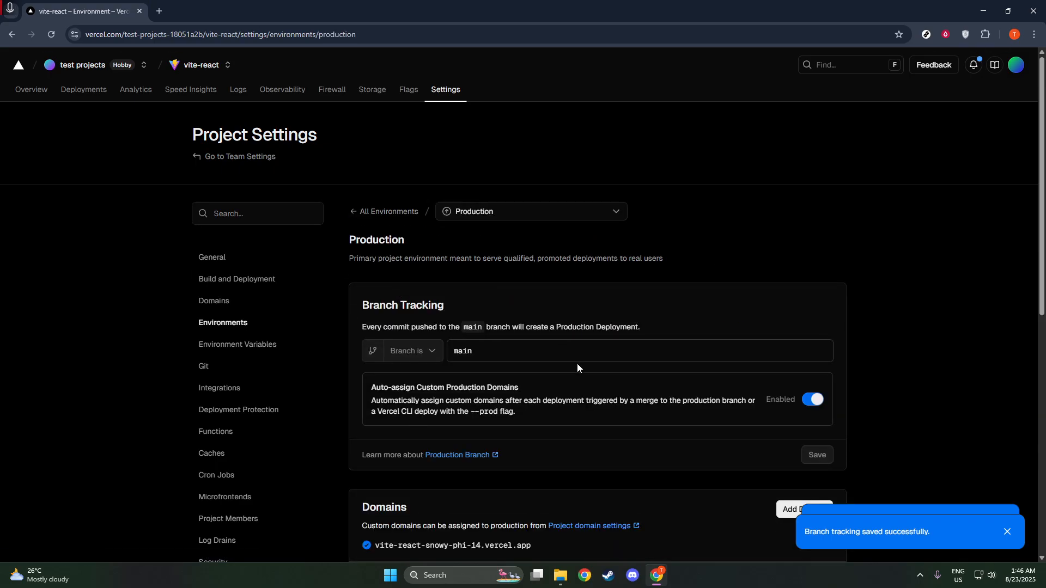